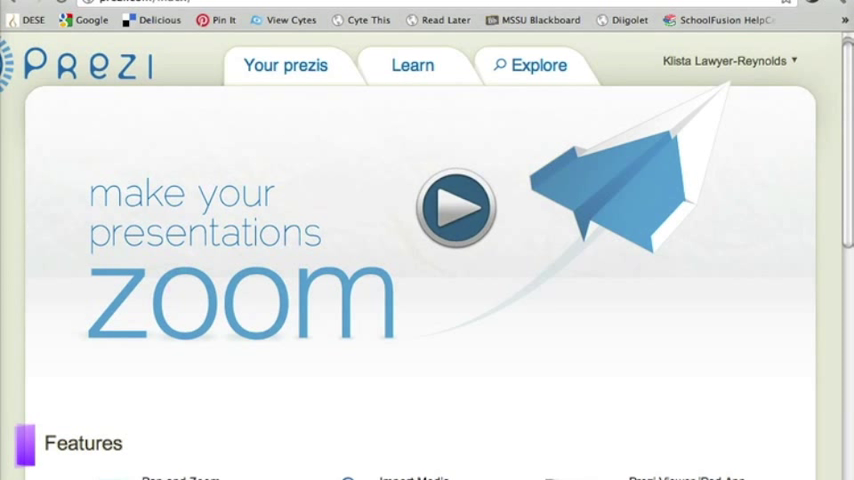
mouse_move(723, 33)
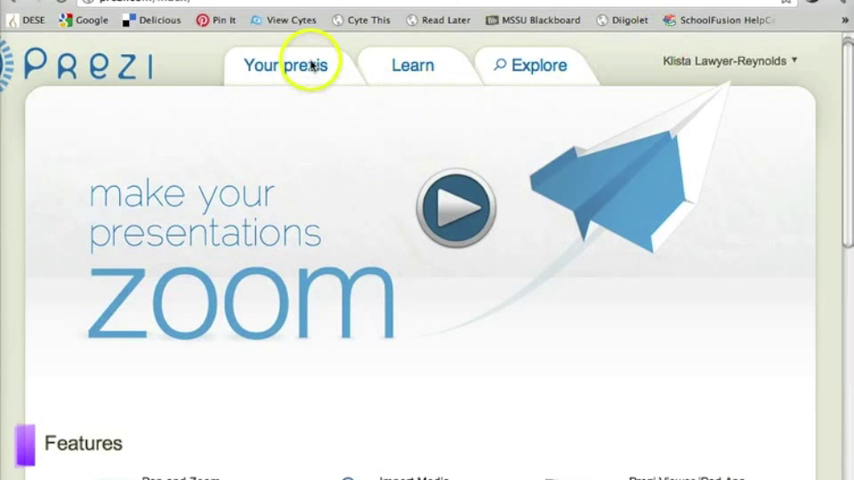
Open Your prezis and scroll through the existing prezis like Demo, TLA and Water Cycle.
left_click(285, 65)
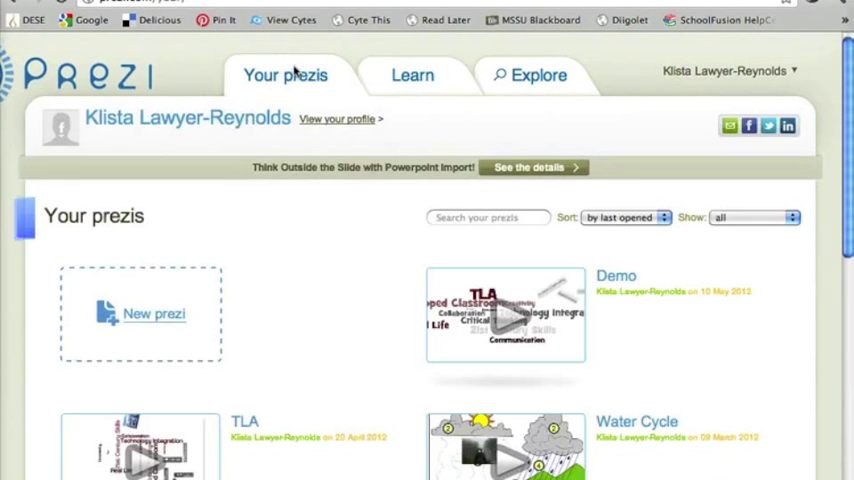
scroll("down", 3)
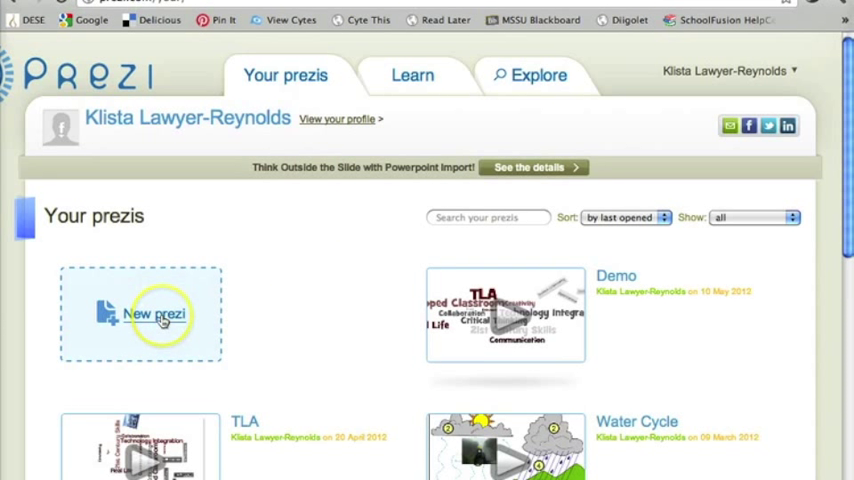
Create a new prezi titled 'Tutorial'.
left_click(155, 313)
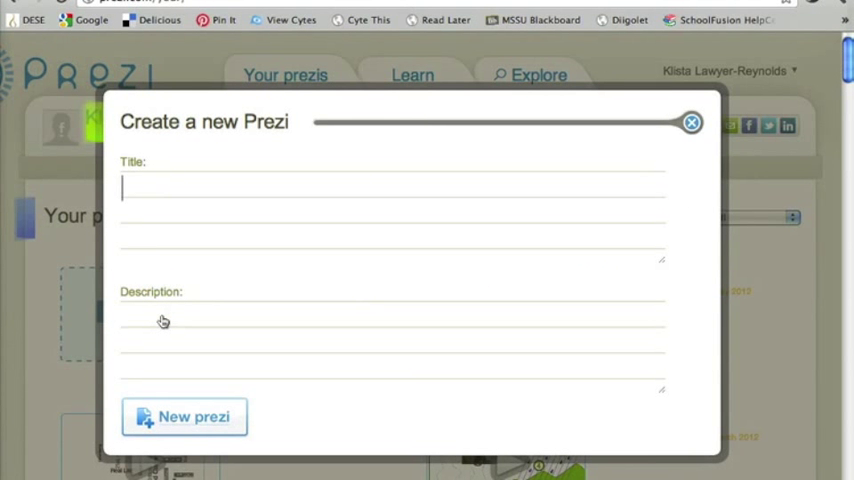
type("Tutorial")
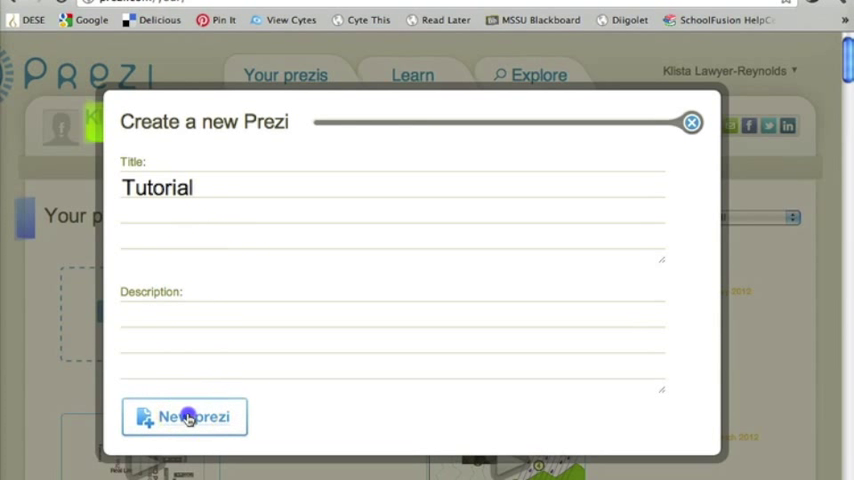
left_click(184, 416)
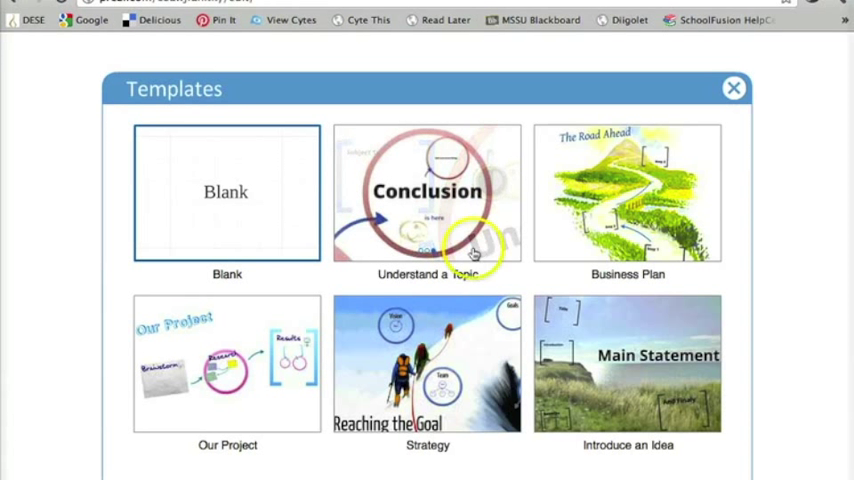
mouse_move(241, 215)
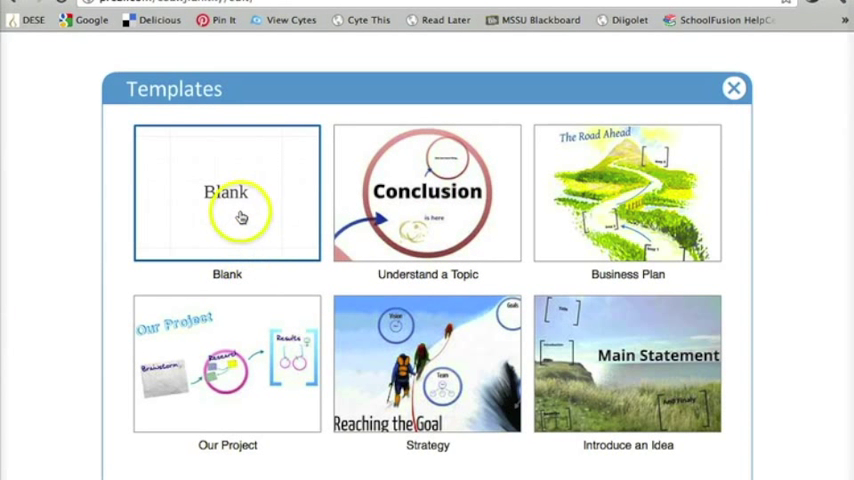
mouse_move(228, 190)
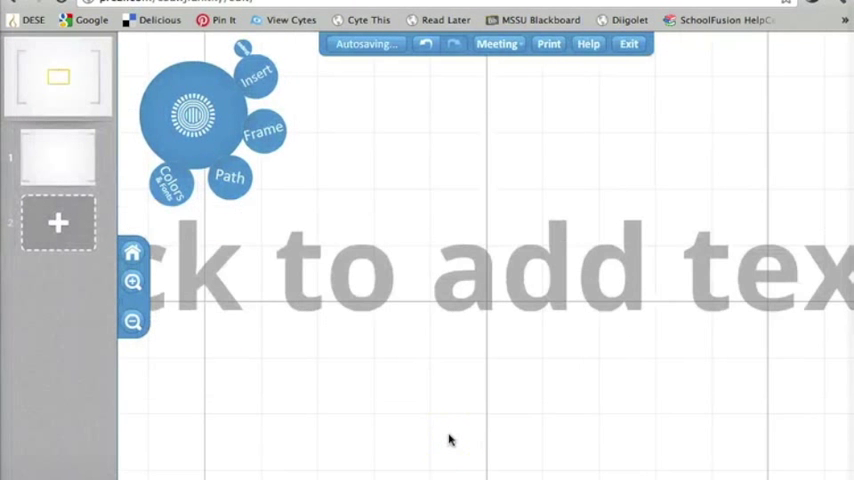
left_click(448, 343)
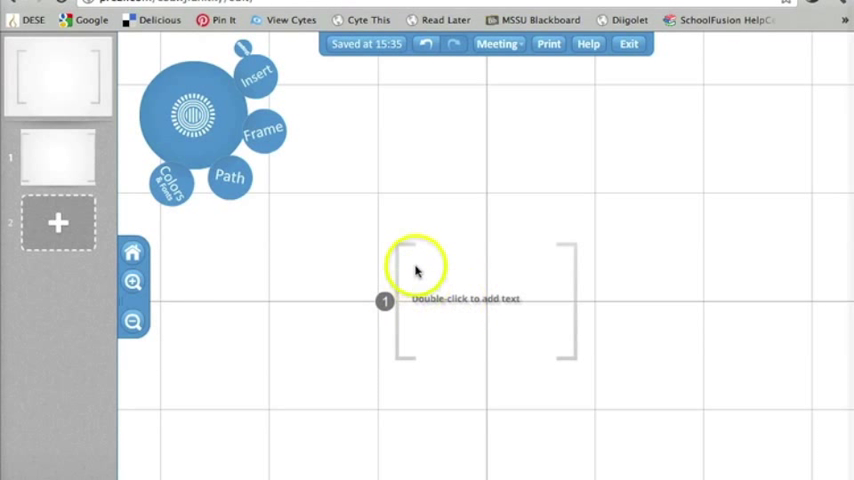
mouse_move(410, 360)
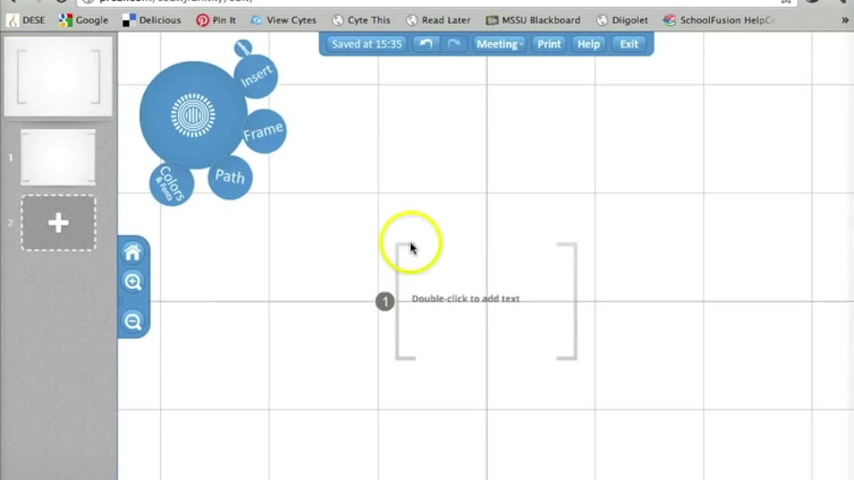
mouse_move(393, 293)
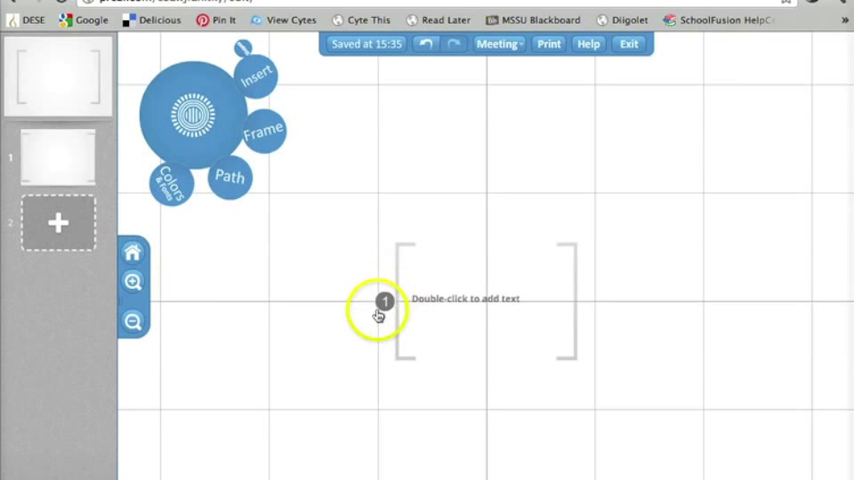
left_click(384, 301)
type("TLA")
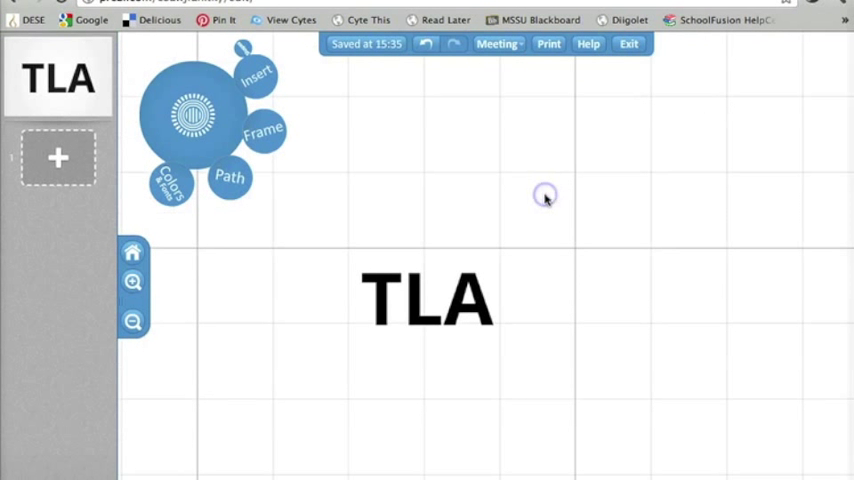
Pan the canvas so the TLA title sits right of centre.
left_click_drag(428, 297, 525, 282)
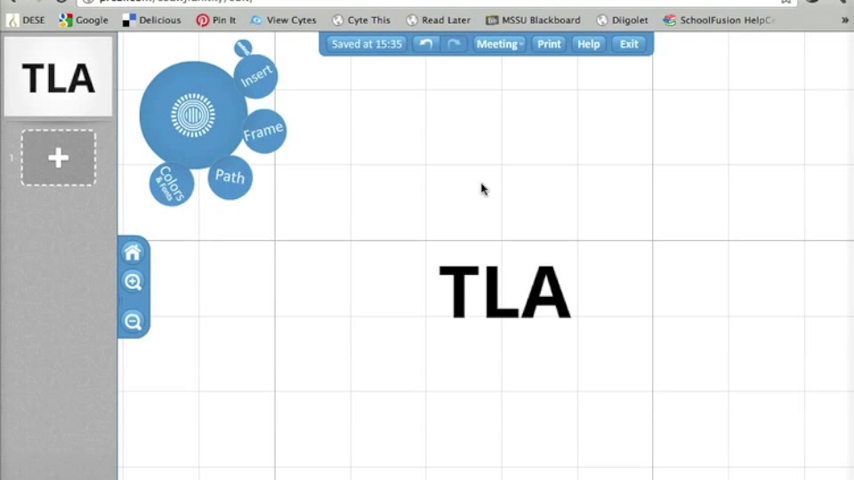
mouse_move(642, 168)
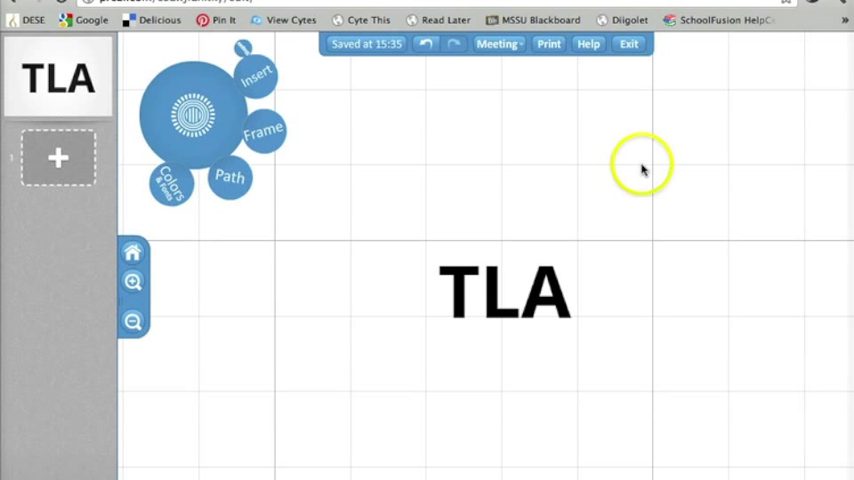
mouse_move(637, 150)
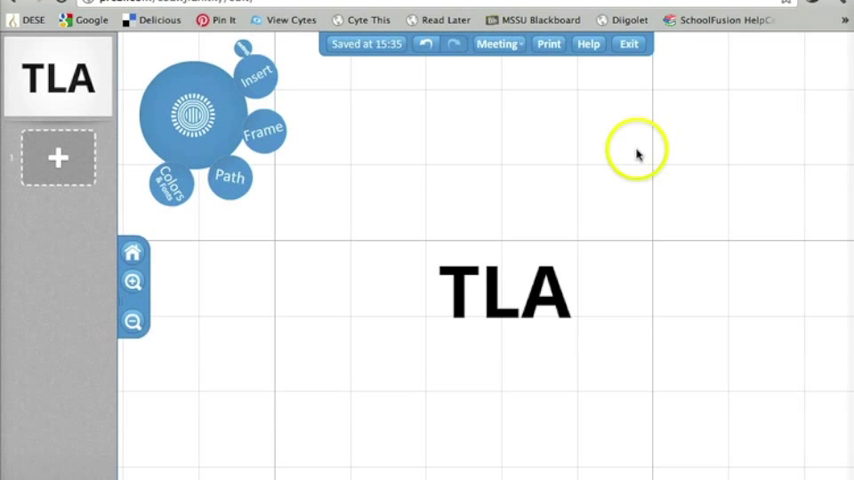
Add the text '21st Century Skills' at the upper right of the canvas beside TLA.
left_click(635, 148)
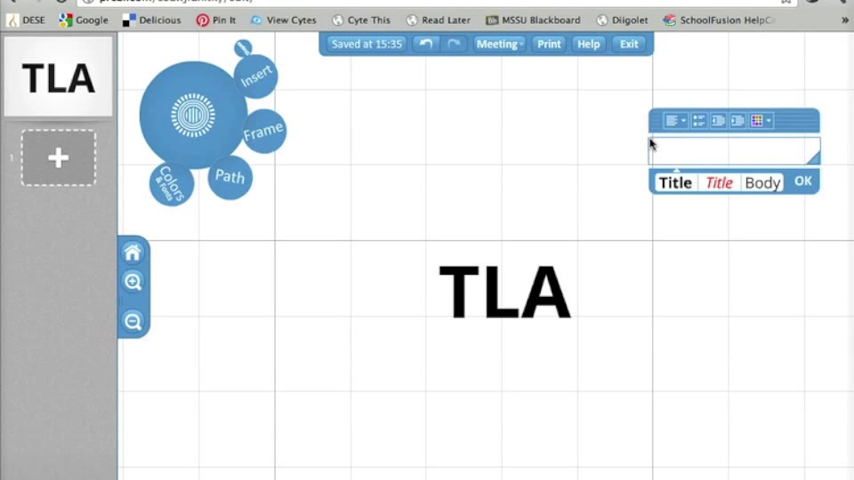
type("21st Century Skills")
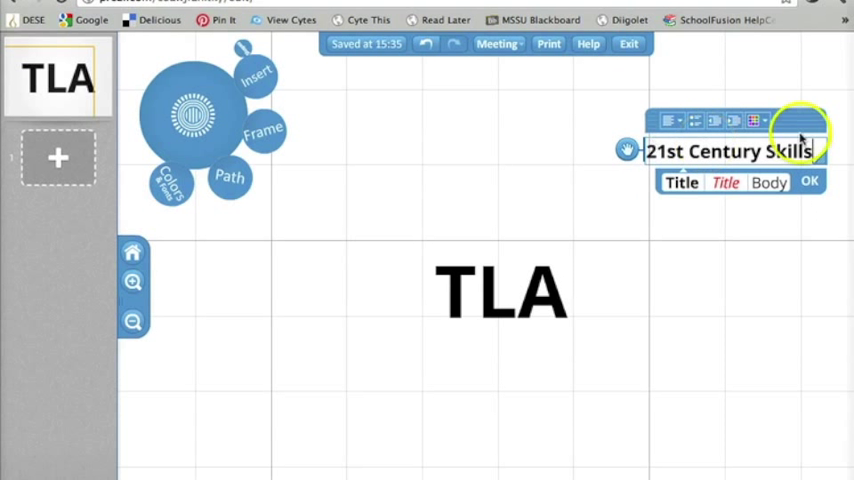
left_click(809, 181)
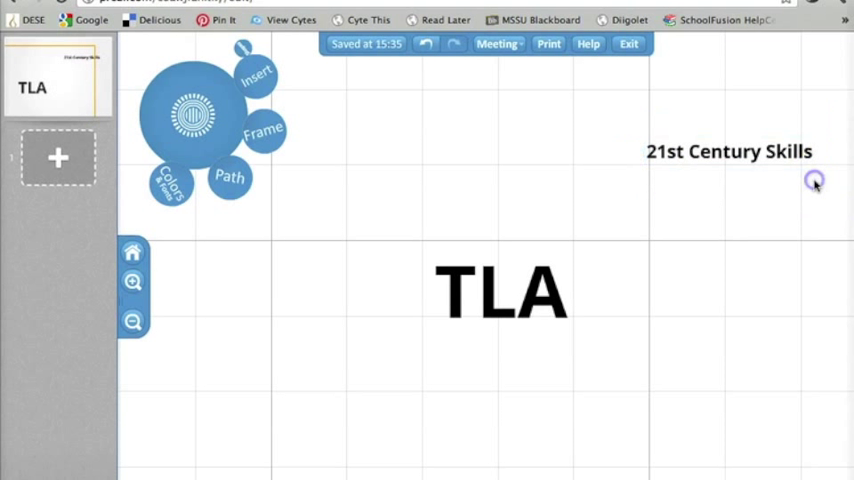
mouse_move(718, 228)
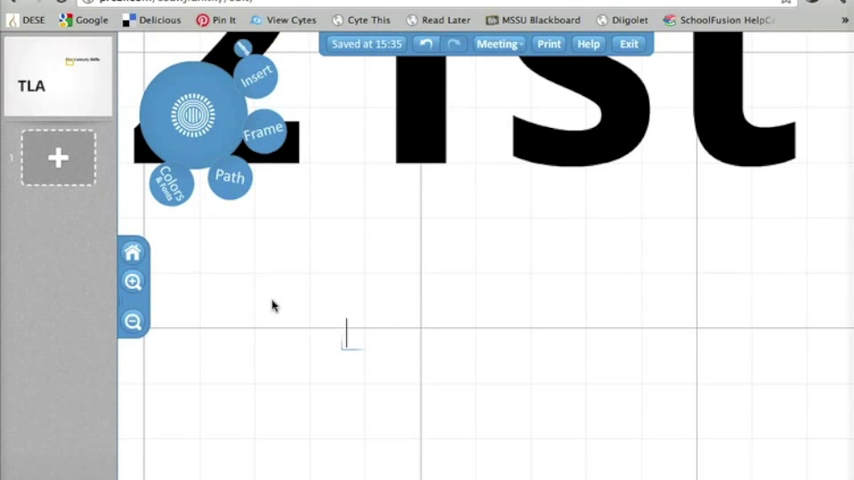
Type the skill words 'Collaboration' and 'Communication' beneath the 21st Century Skills heading.
type("Collaboration")
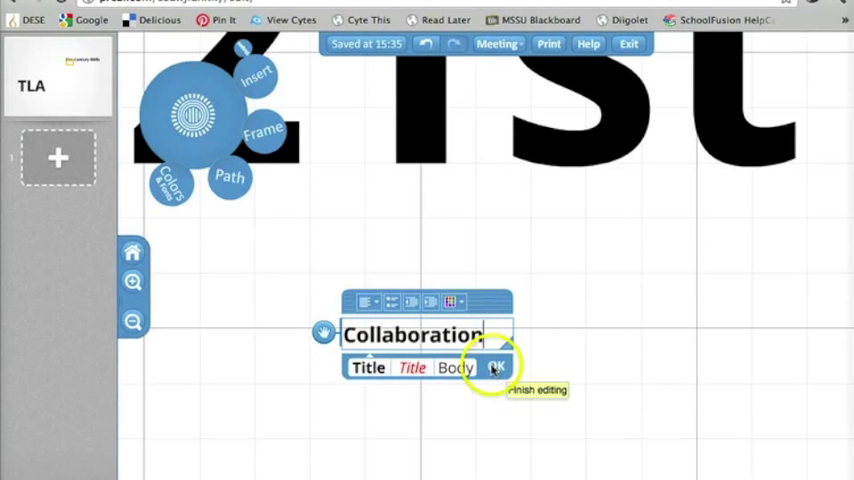
left_click(497, 367)
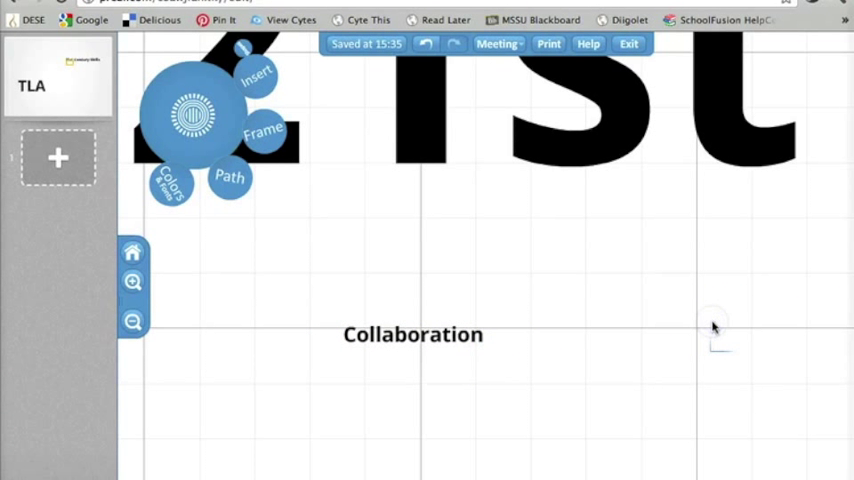
type("Communication")
type("Crt")
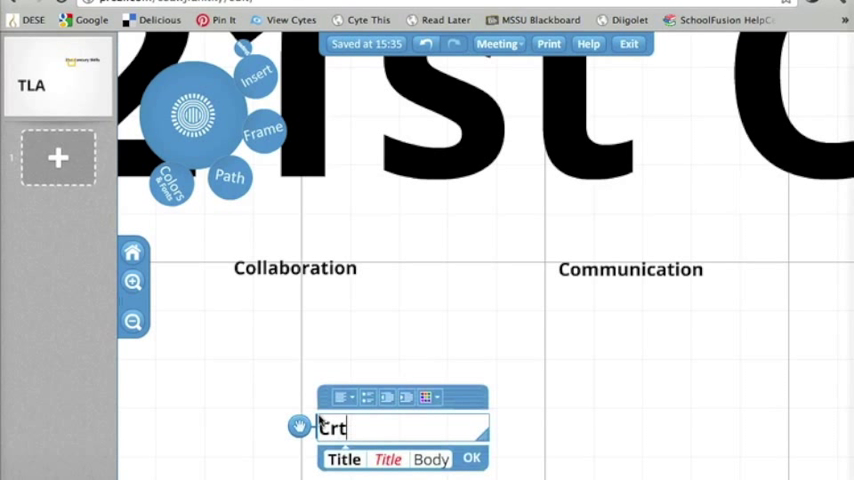
Type 'Critical Thinking' below Collaboration and Communication and finish editing.
type("Critical Thinking")
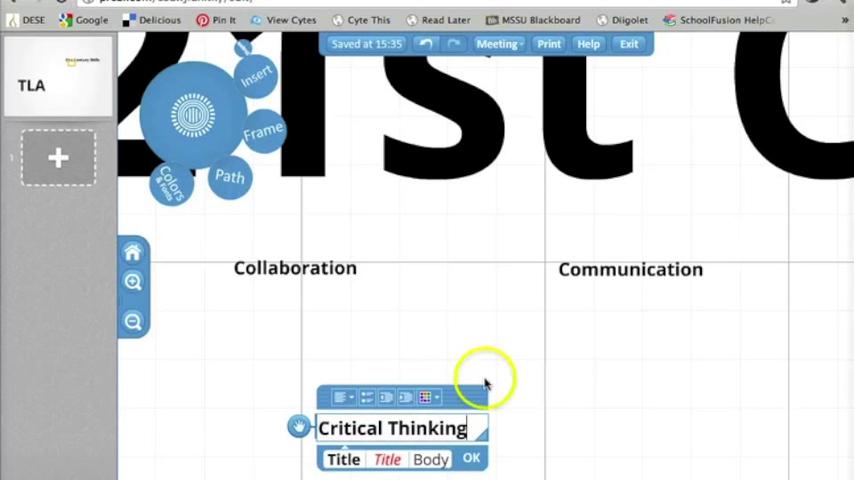
left_click(471, 457)
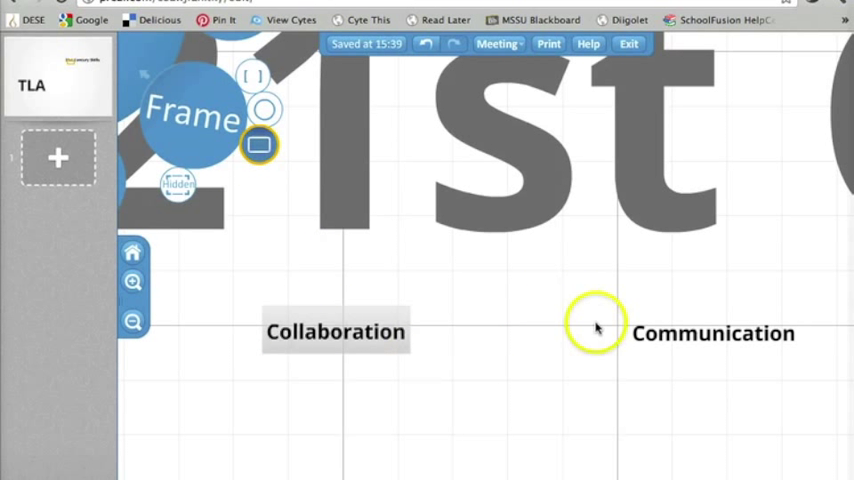
Frame the Communication word in a rectangle and return to the main menu.
left_click(712, 333)
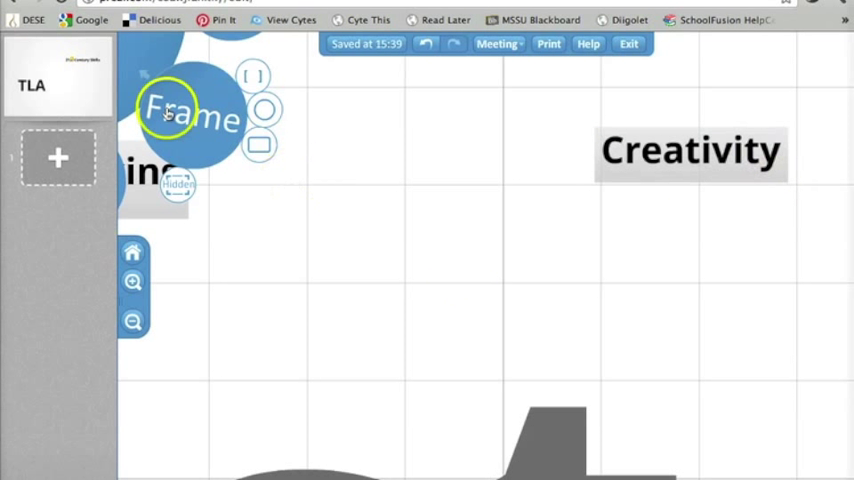
left_click(190, 115)
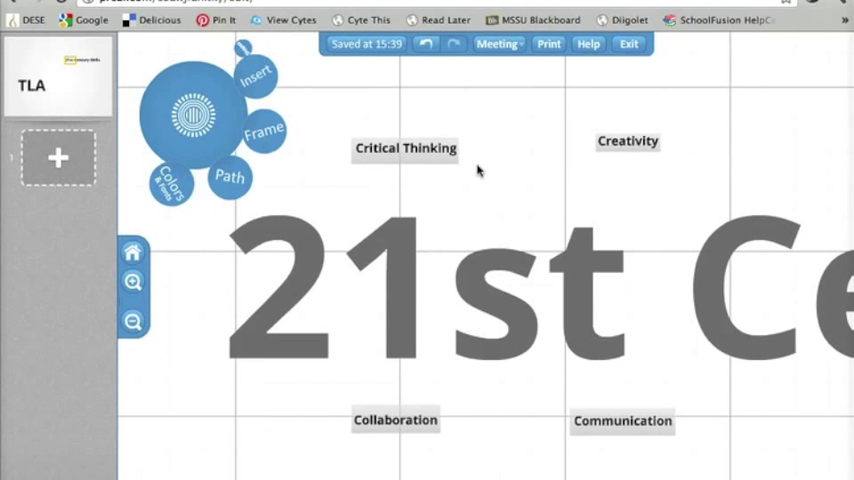
left_click(195, 115)
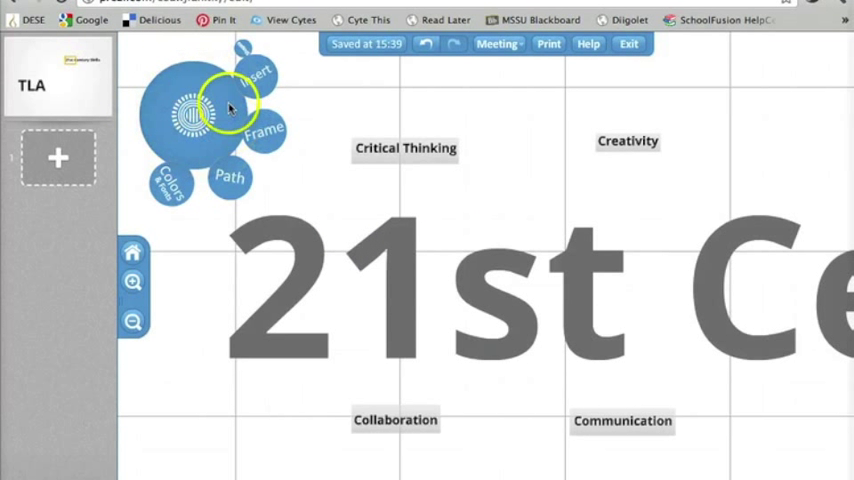
mouse_move(290, 160)
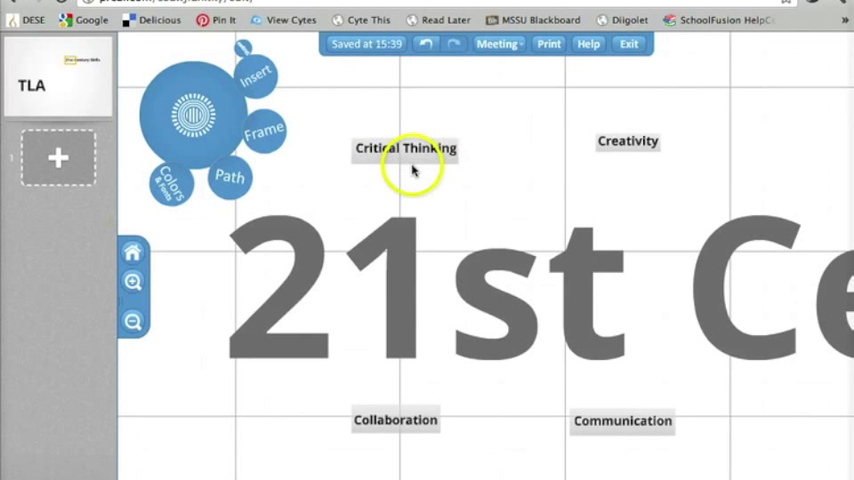
Rotate the Critical Thinking frame and turn Collaboration vertical.
left_click(405, 148)
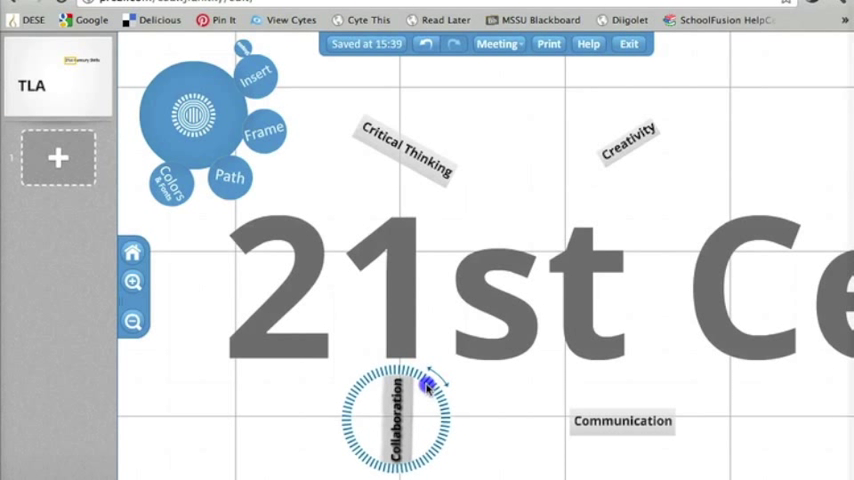
left_click(393, 417)
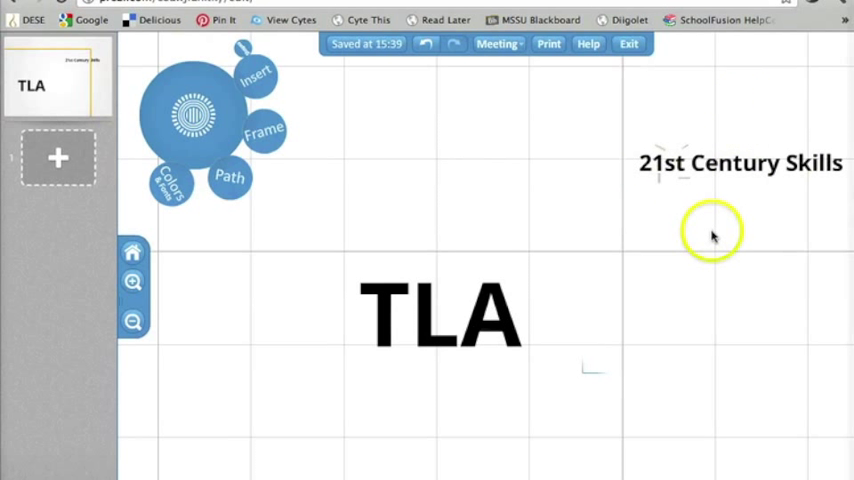
mouse_move(263, 263)
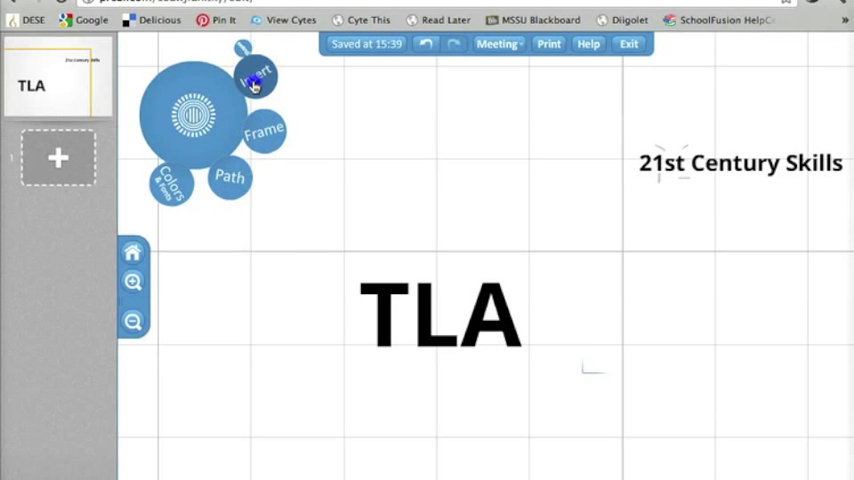
Insert the wordle screenshot image from the computer and move it above TLA.
left_click(257, 75)
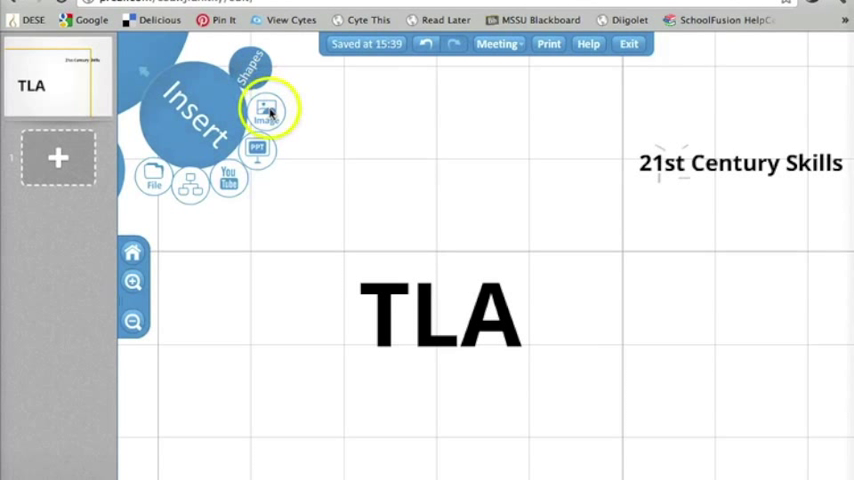
mouse_move(257, 148)
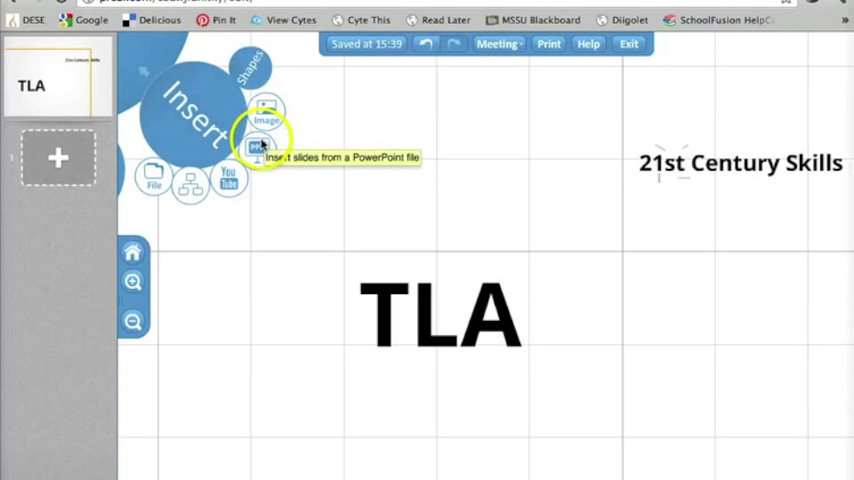
mouse_move(228, 180)
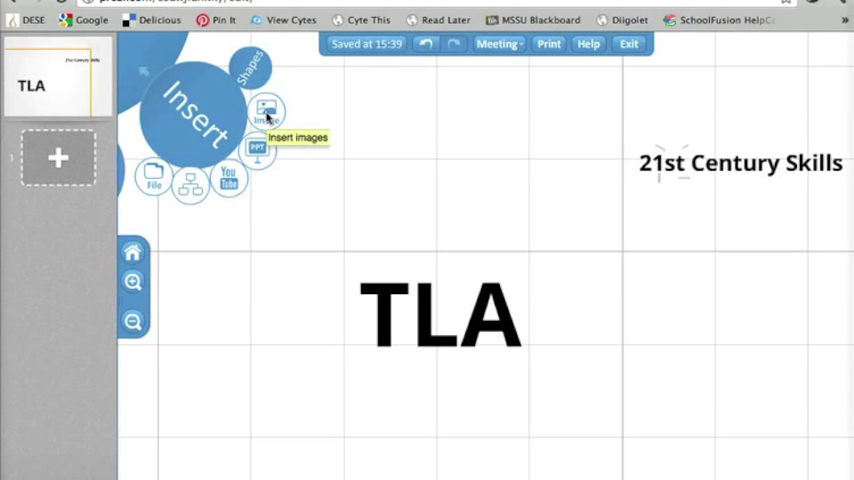
left_click(267, 112)
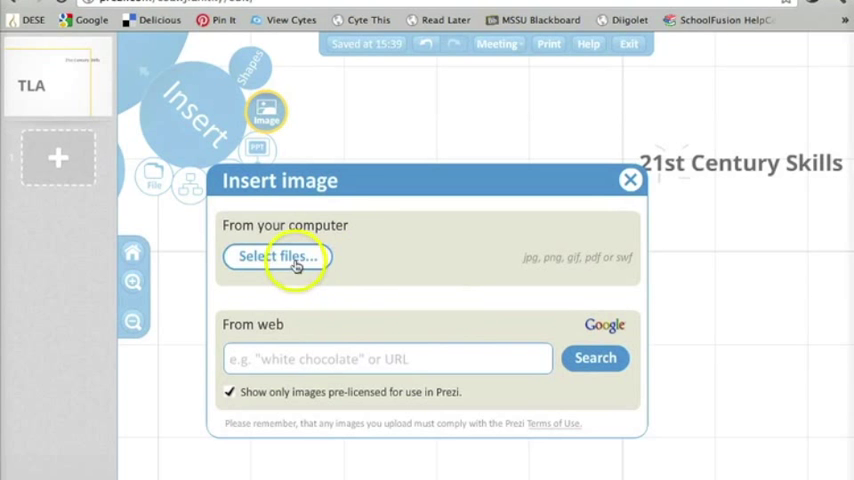
left_click(277, 256)
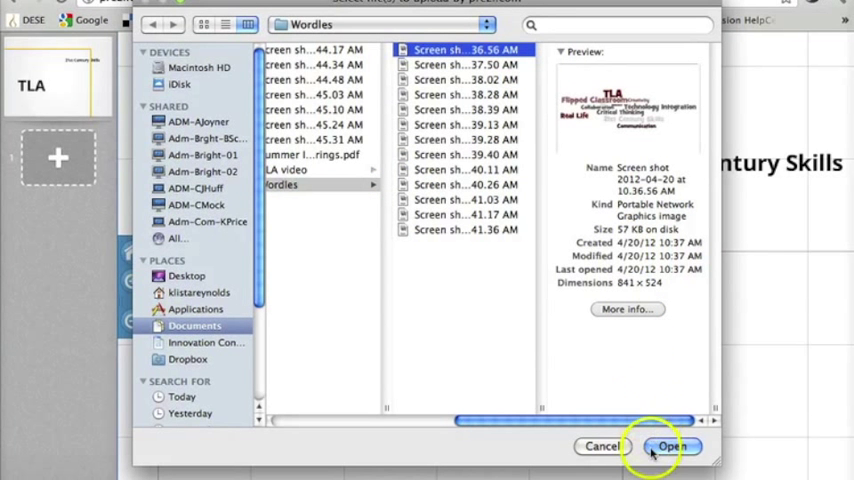
left_click(672, 446)
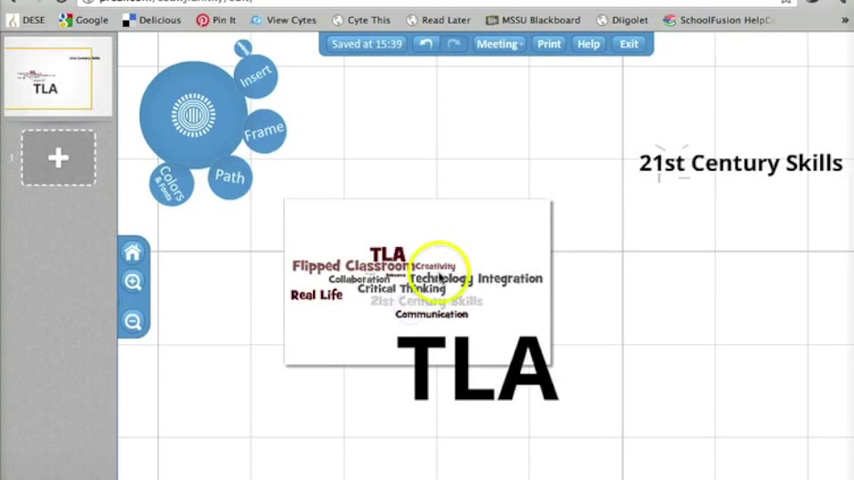
left_click_drag(430, 280, 475, 185)
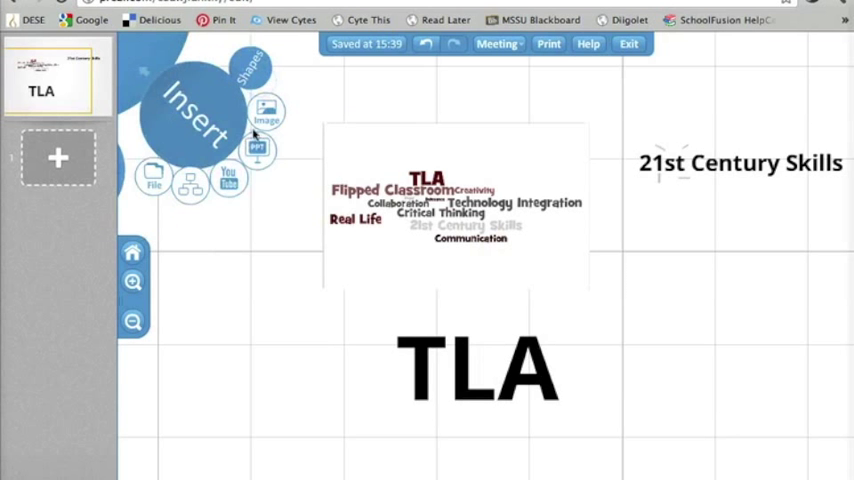
left_click(229, 178)
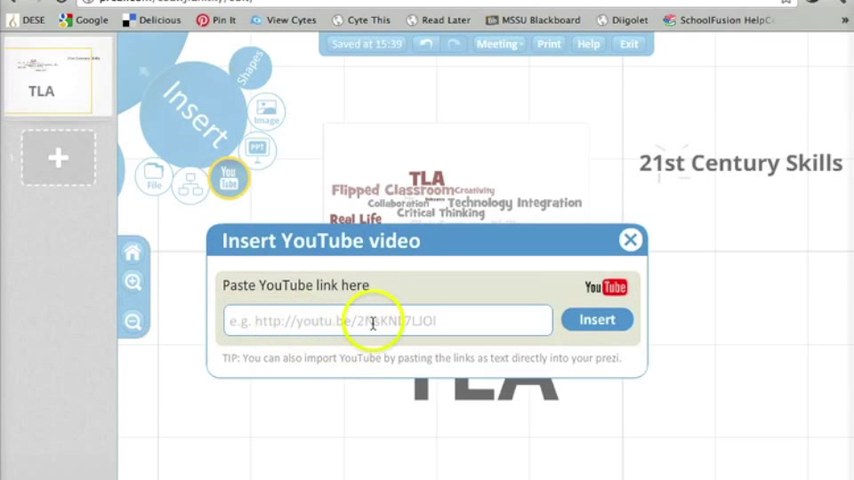
mouse_move(631, 240)
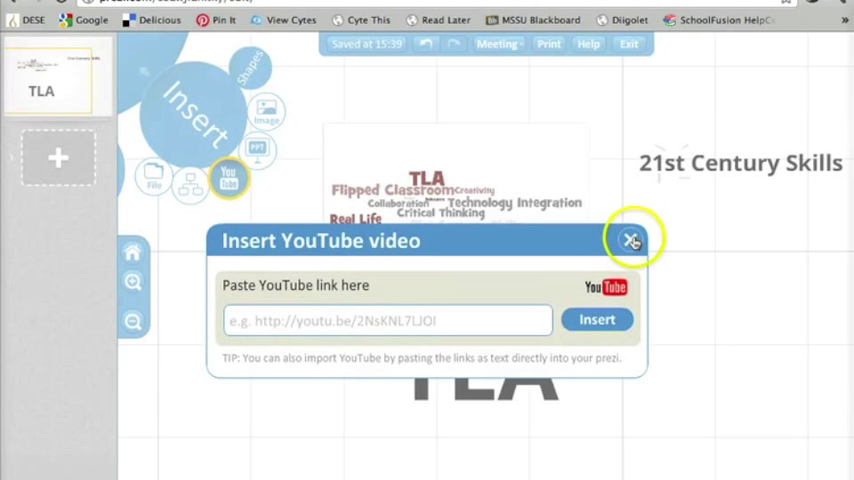
left_click(631, 241)
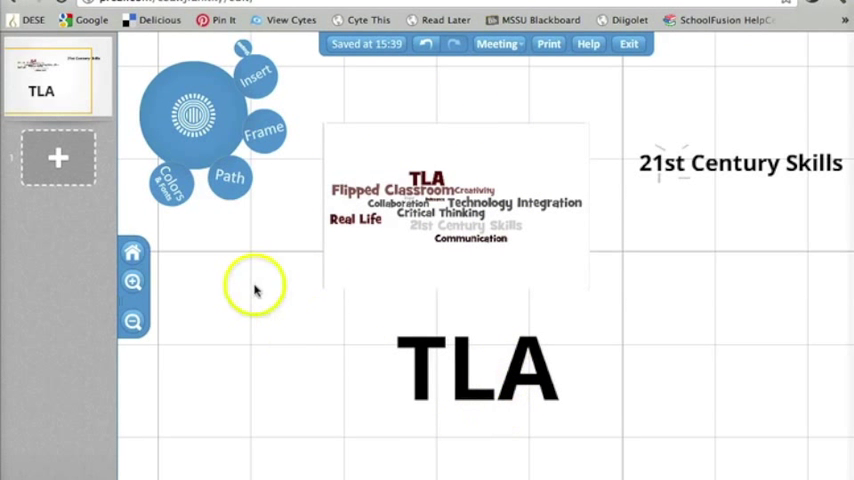
left_click(171, 190)
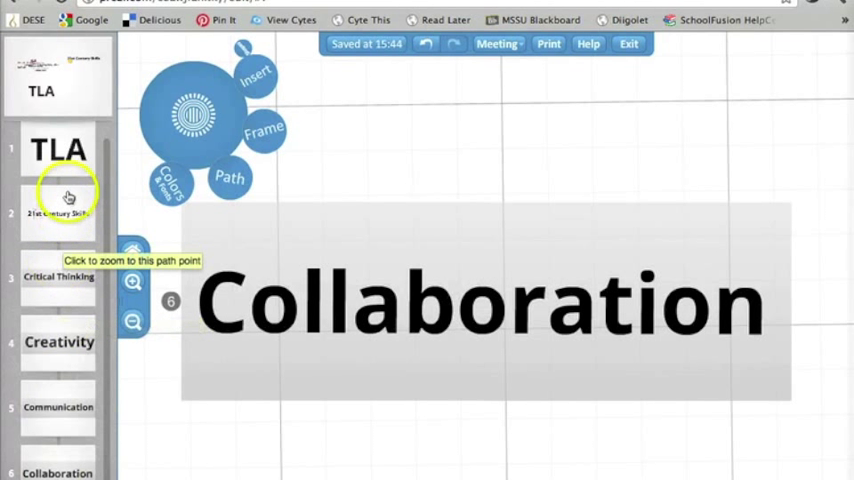
mouse_move(82, 300)
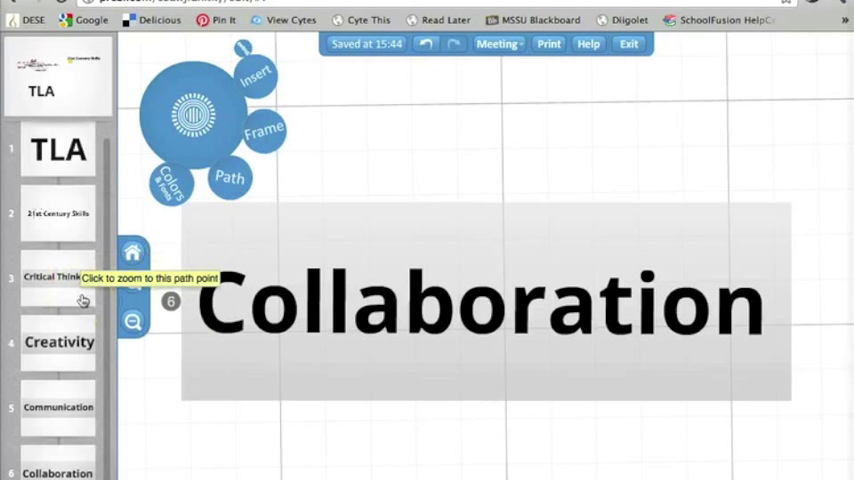